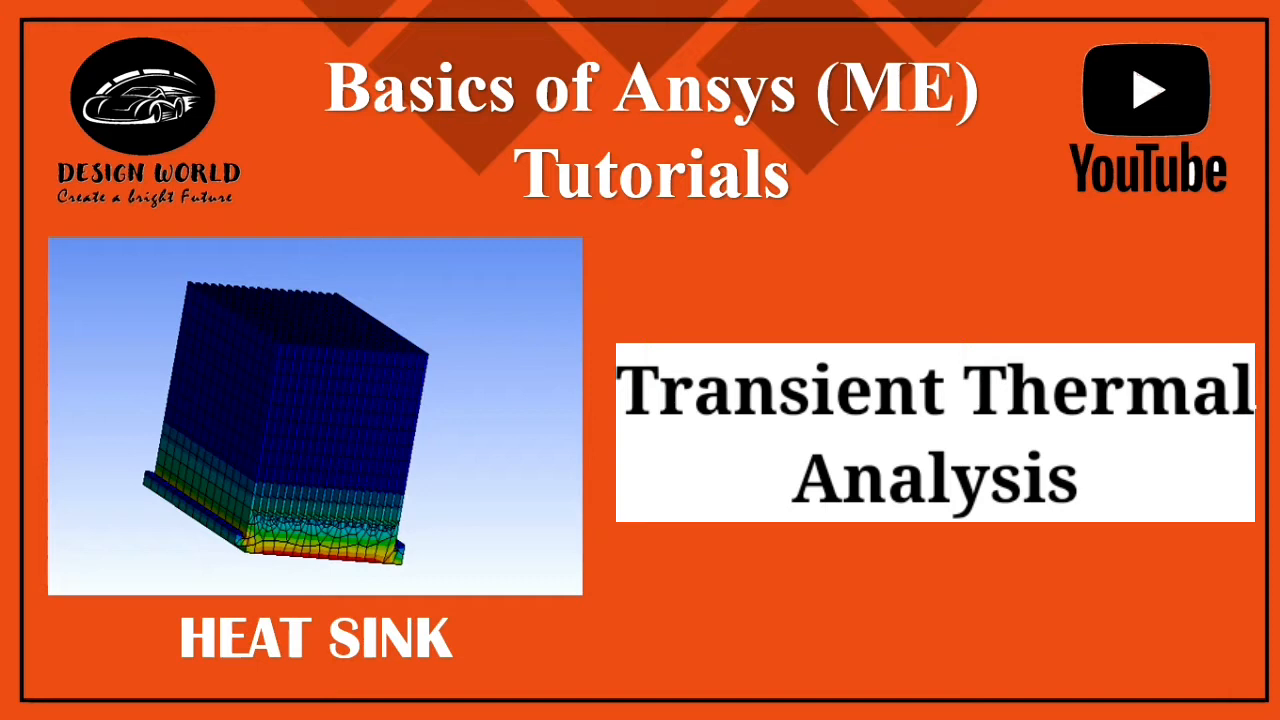
- Advance from the title slide to the 'Point to Remember' slide on linear versus nonlinear analysis
key("Right")
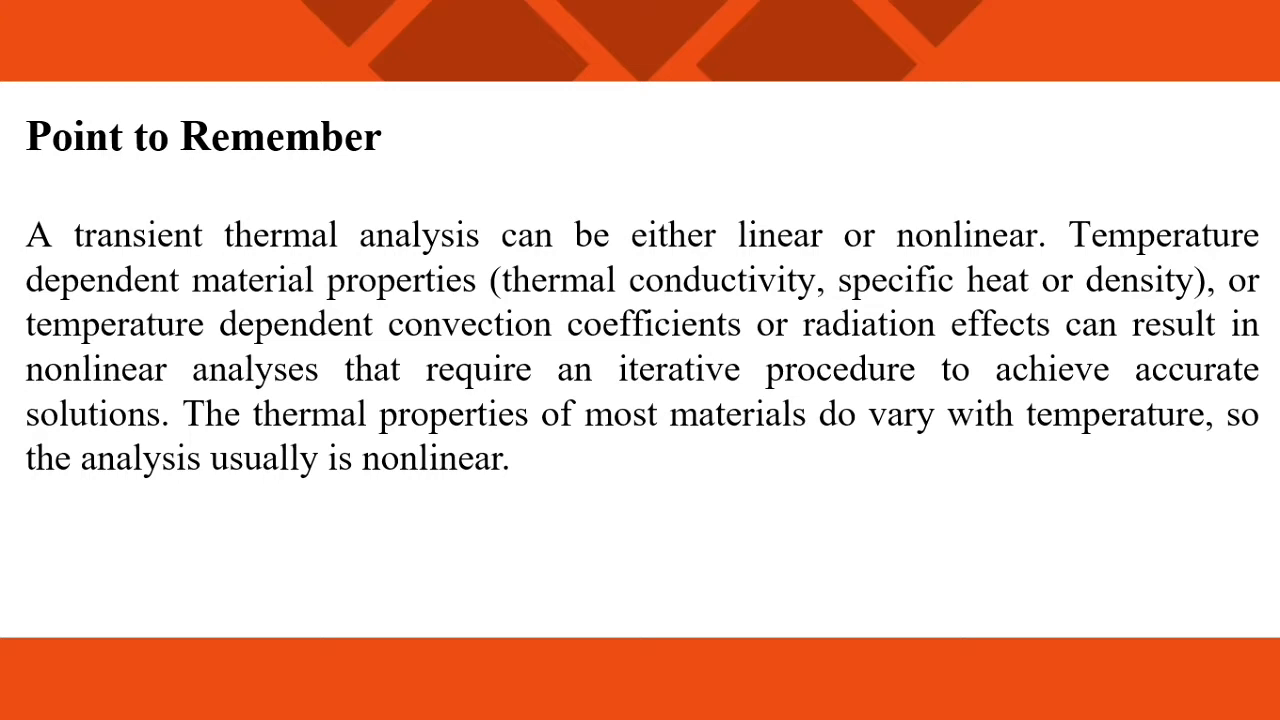
- Advance past the note slide to the Workbench project with the Steady-State Thermal system
key("Right")
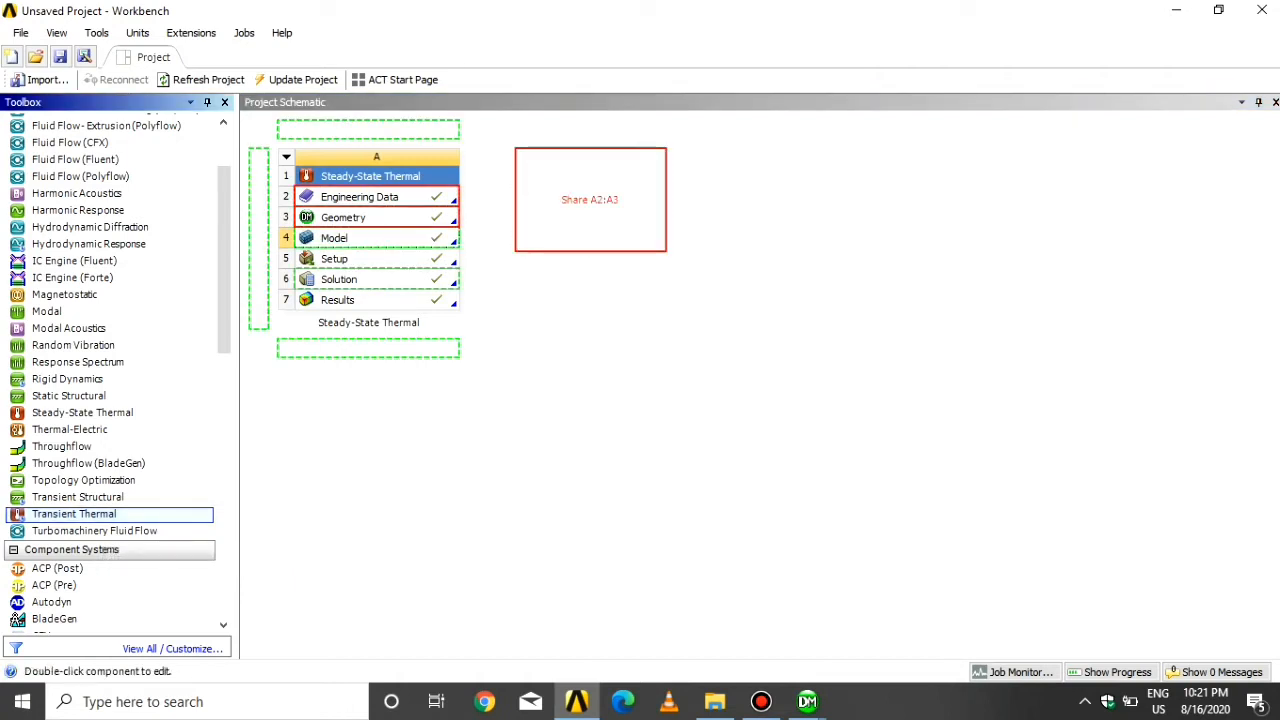
- Add a Transient Thermal system sharing the steady-state Model cell and launch its model in Mechanical
double_click(334, 236)
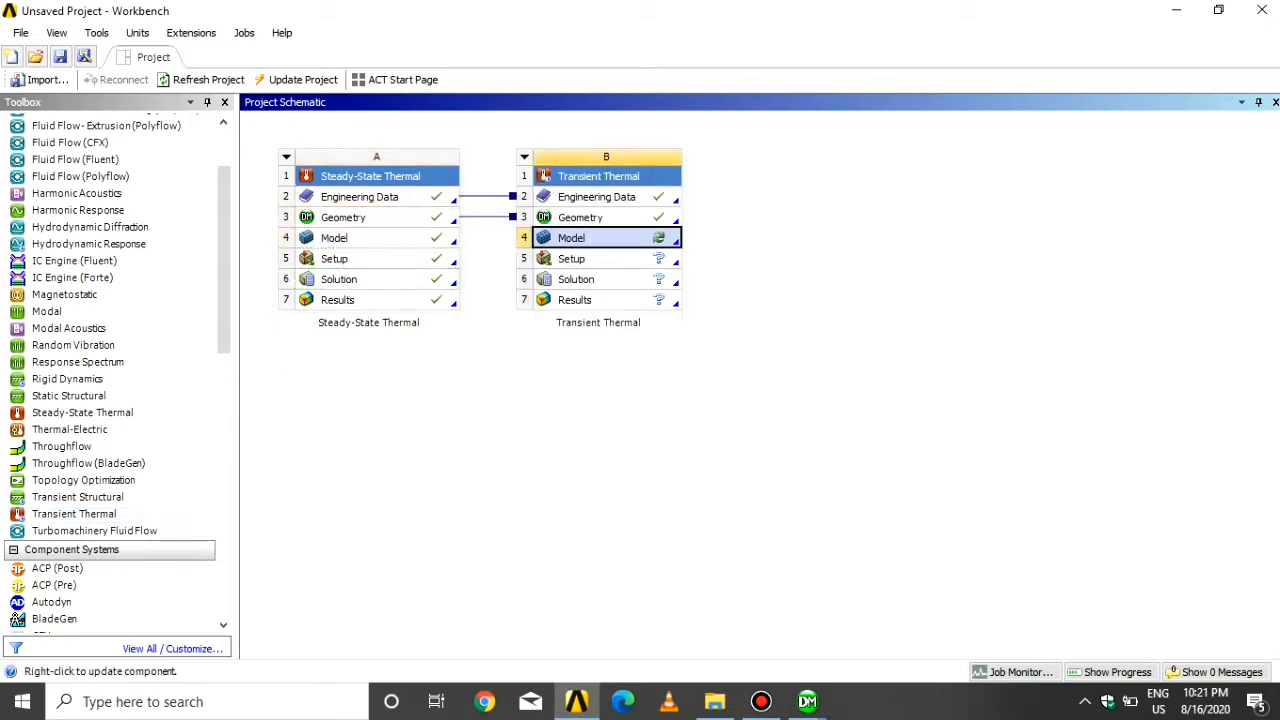
double_click(572, 236)
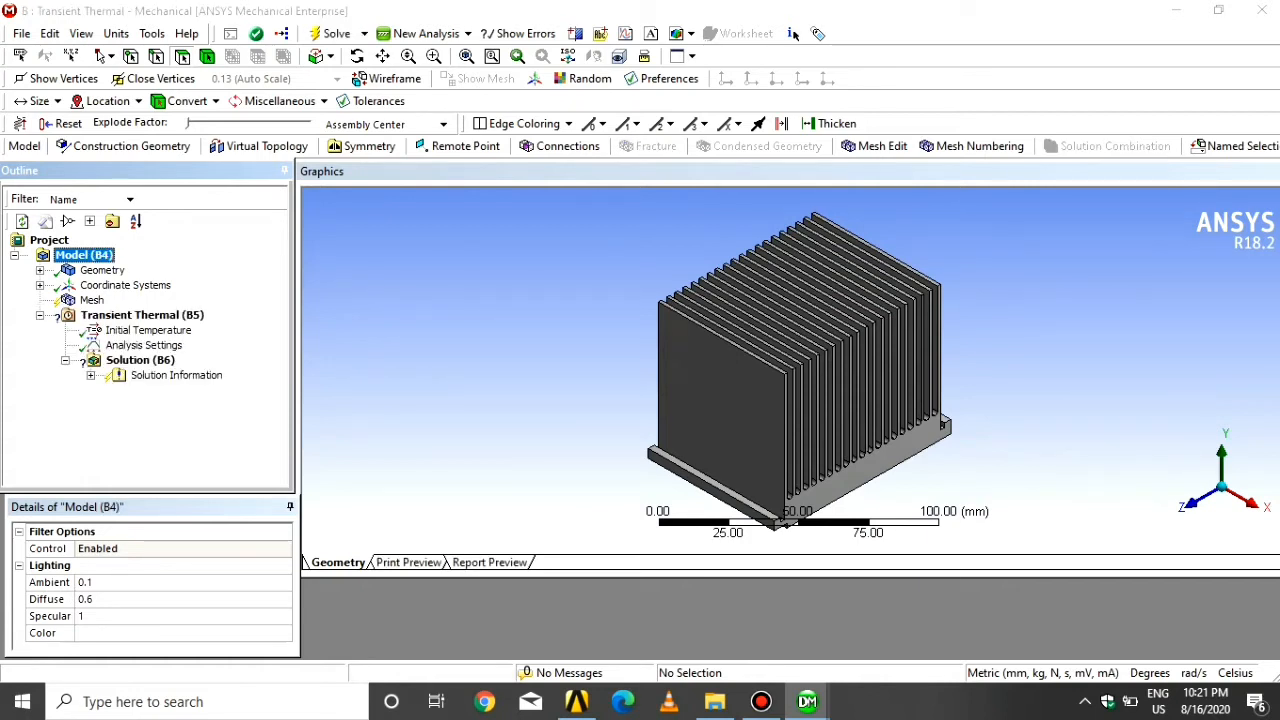
- Insert an automatic mesh method and body sizing with element size 5 mm on the heat sink
left_click(92, 300)
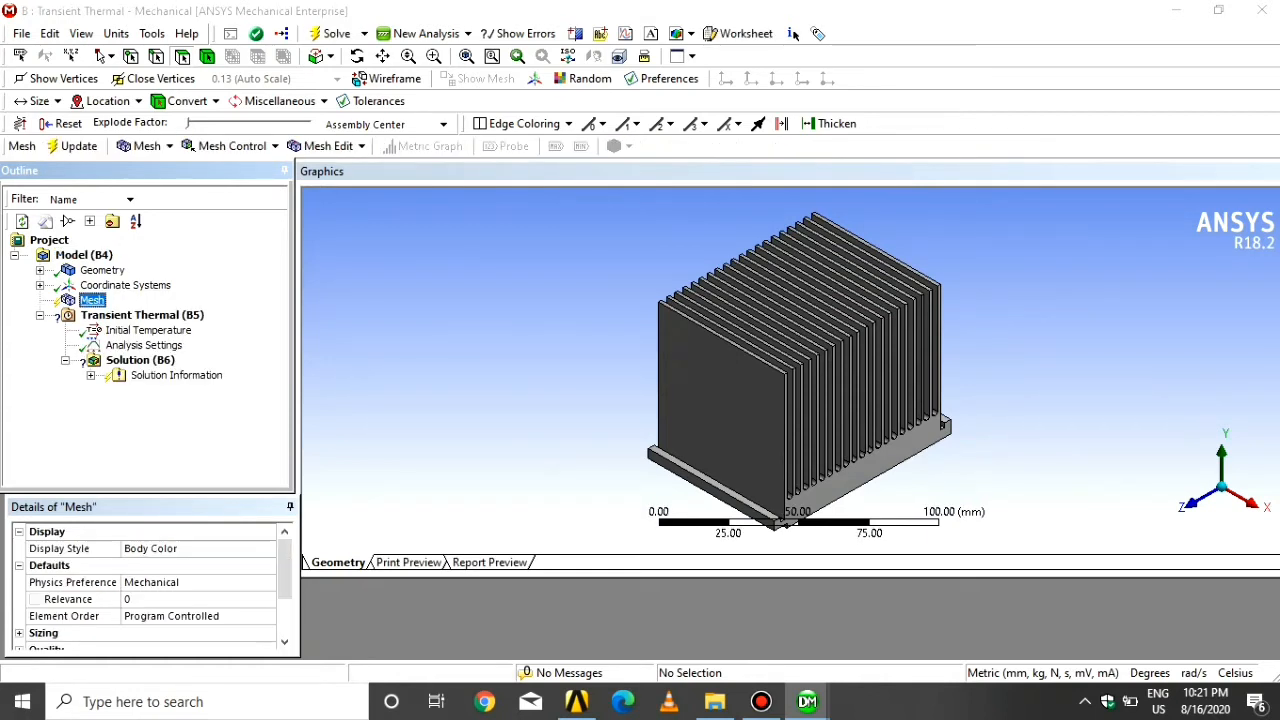
scroll("down", 3)
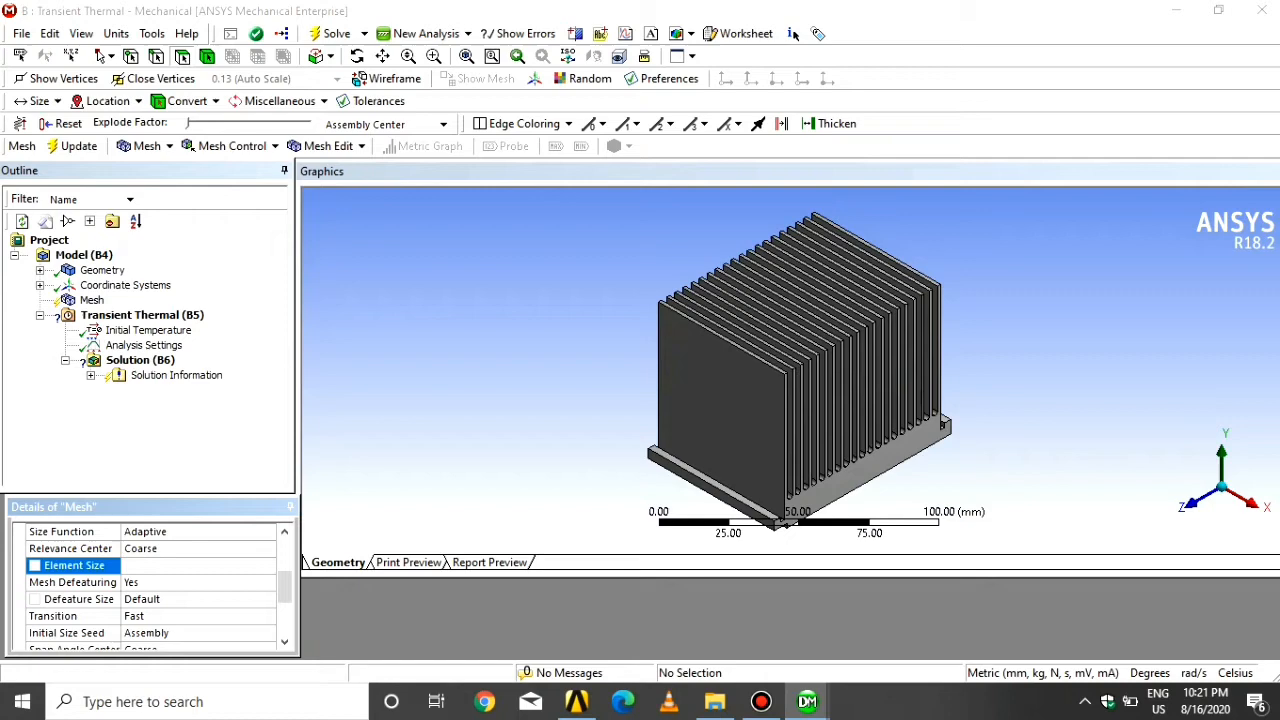
left_click(92, 300)
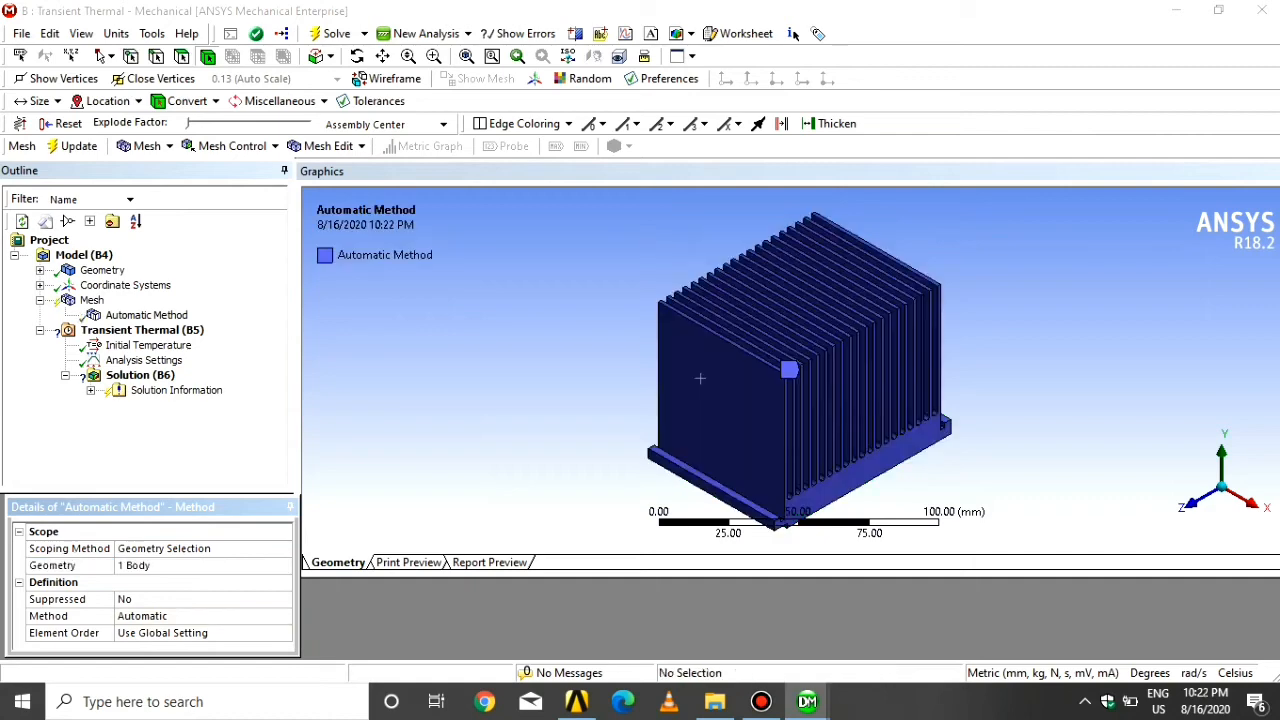
right_click(92, 300)
type("5")
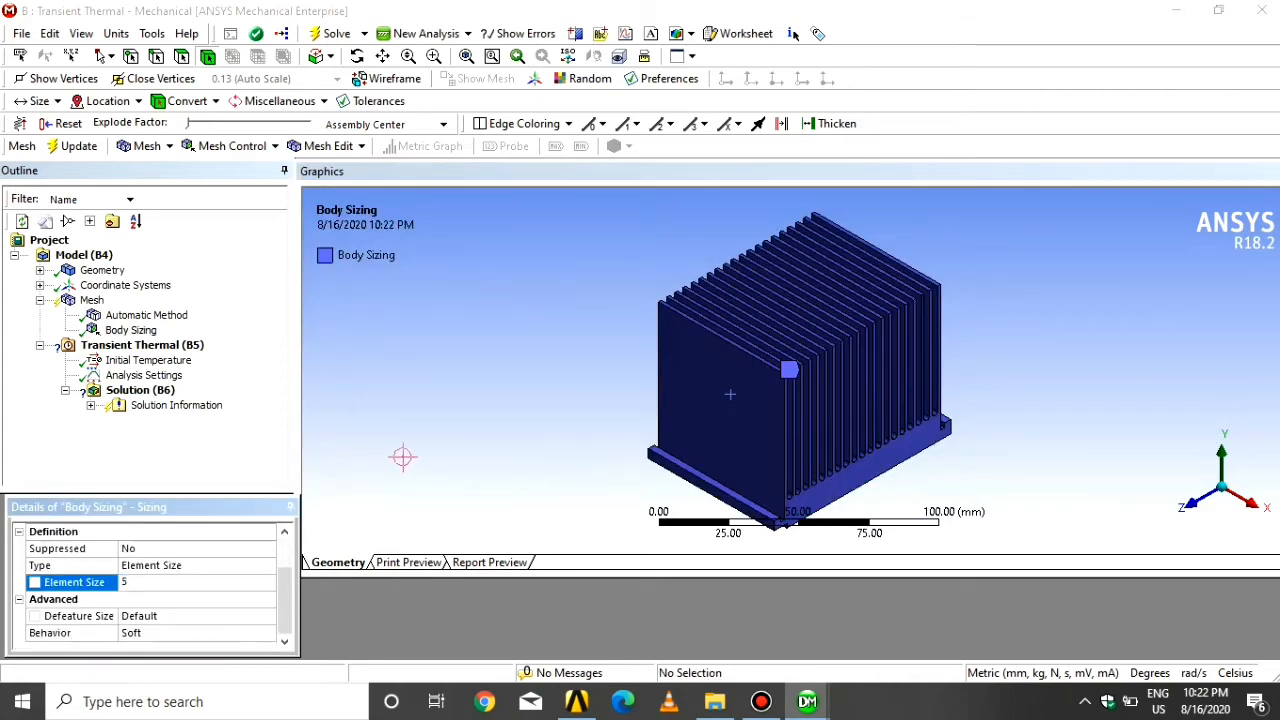
- Generate the heat sink mesh and bring up the transient Analysis Settings
right_click(92, 300)
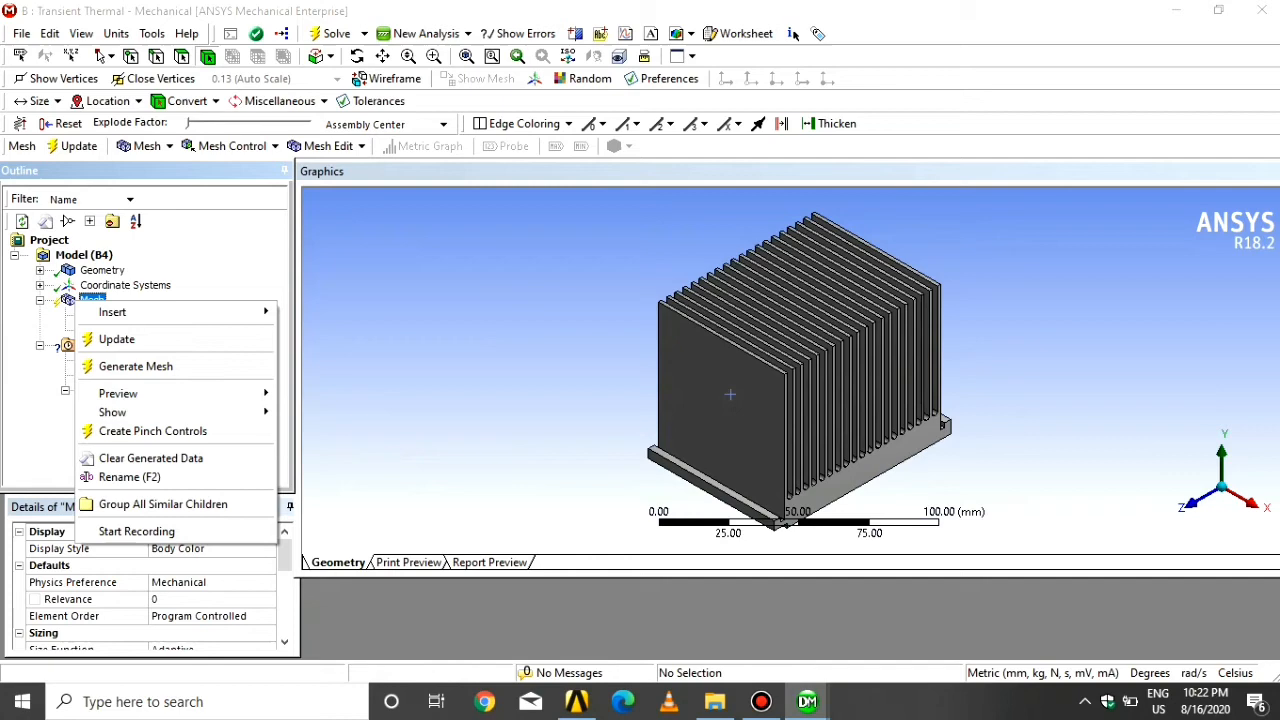
left_click(136, 366)
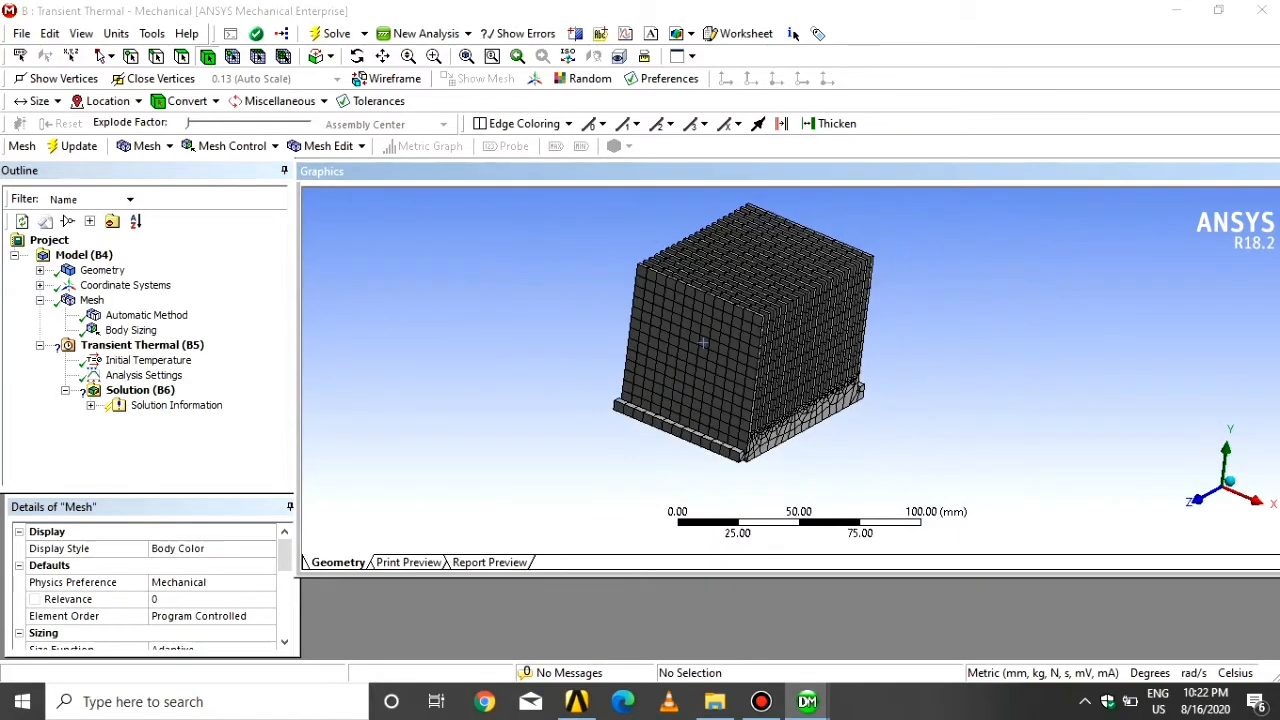
left_click(144, 376)
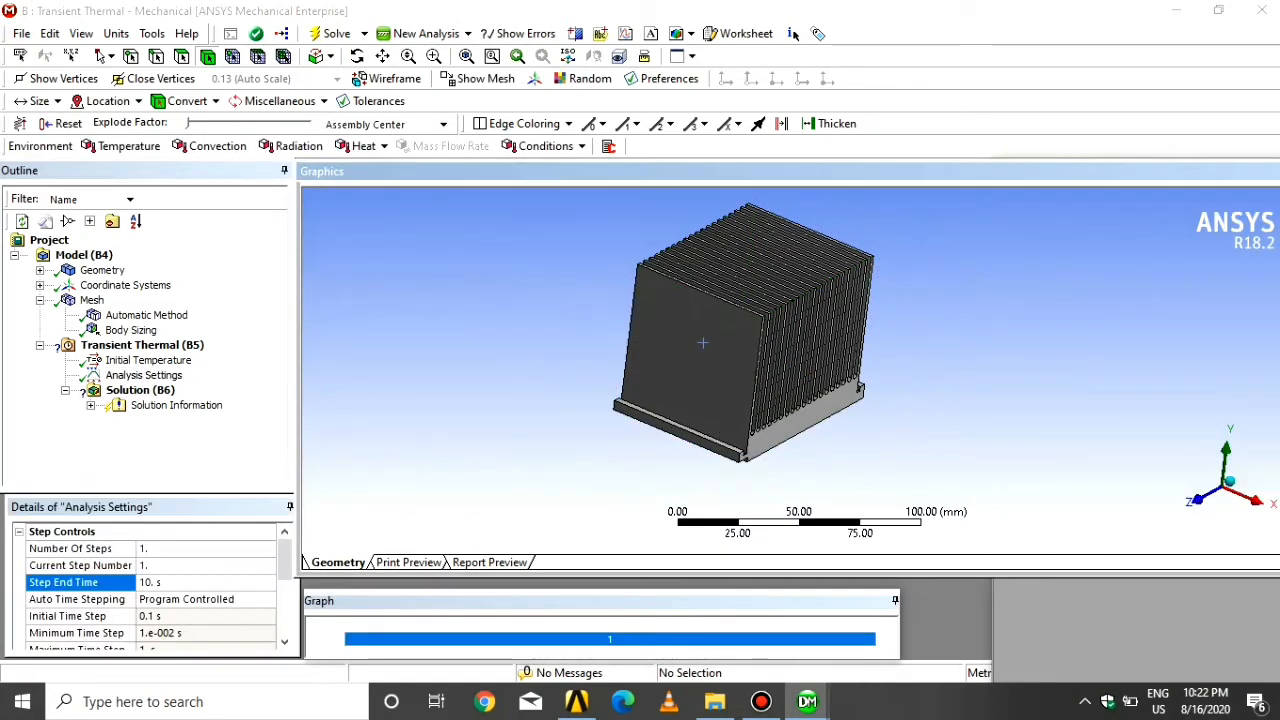
- Set the step end time to 10 s and insert a Temperature load on the transient analysis
scroll("down", 3)
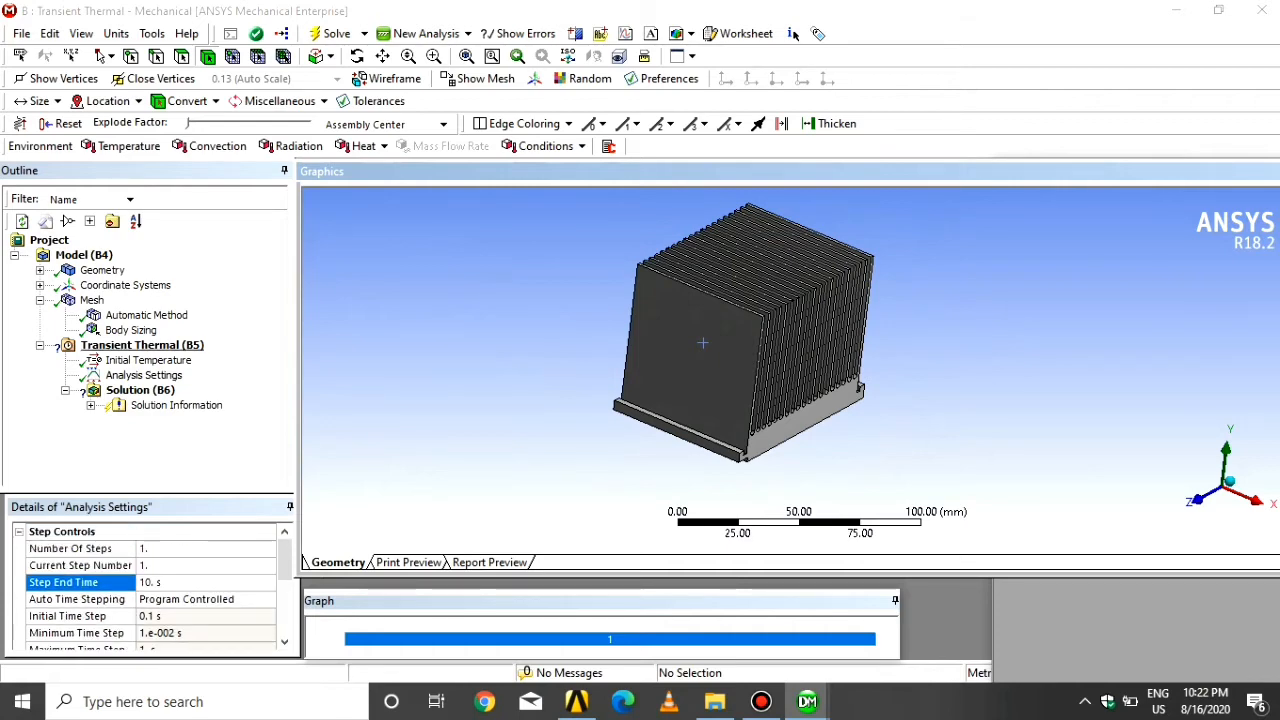
right_click(142, 344)
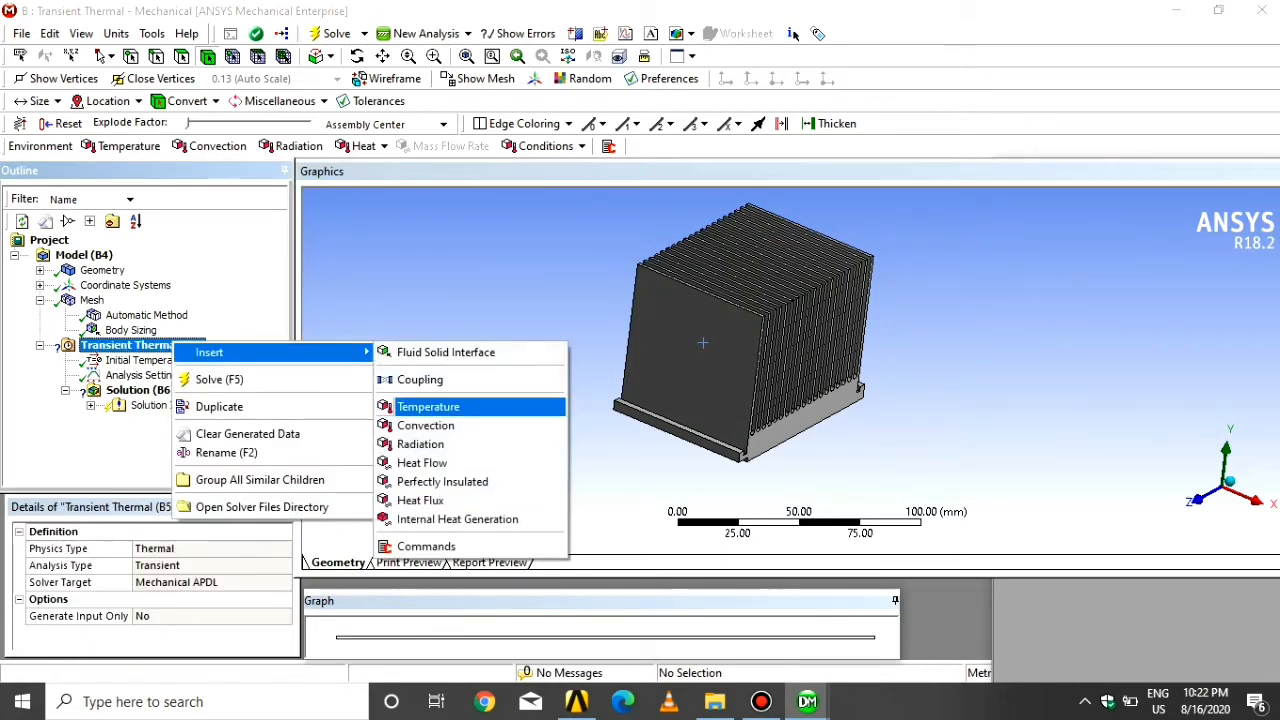
left_click(428, 406)
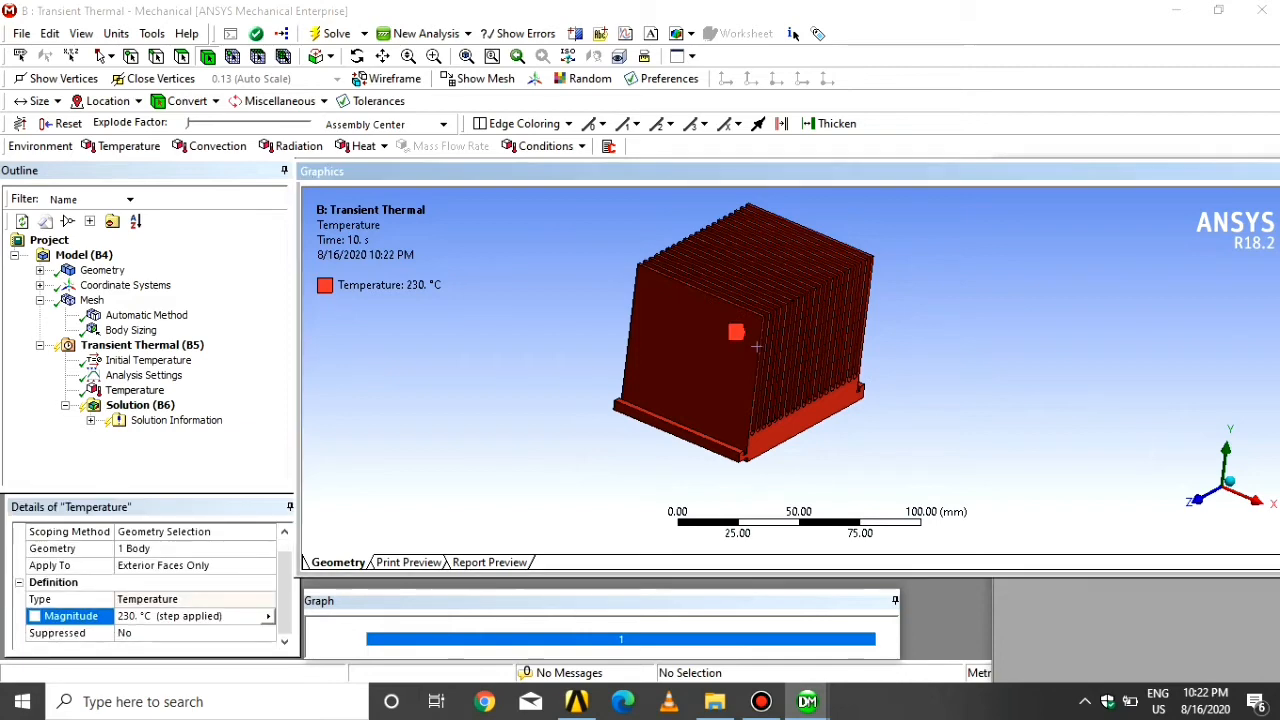
- Scope the 230 °C temperature to the three base faces and insert a Convection load
right_click(142, 344)
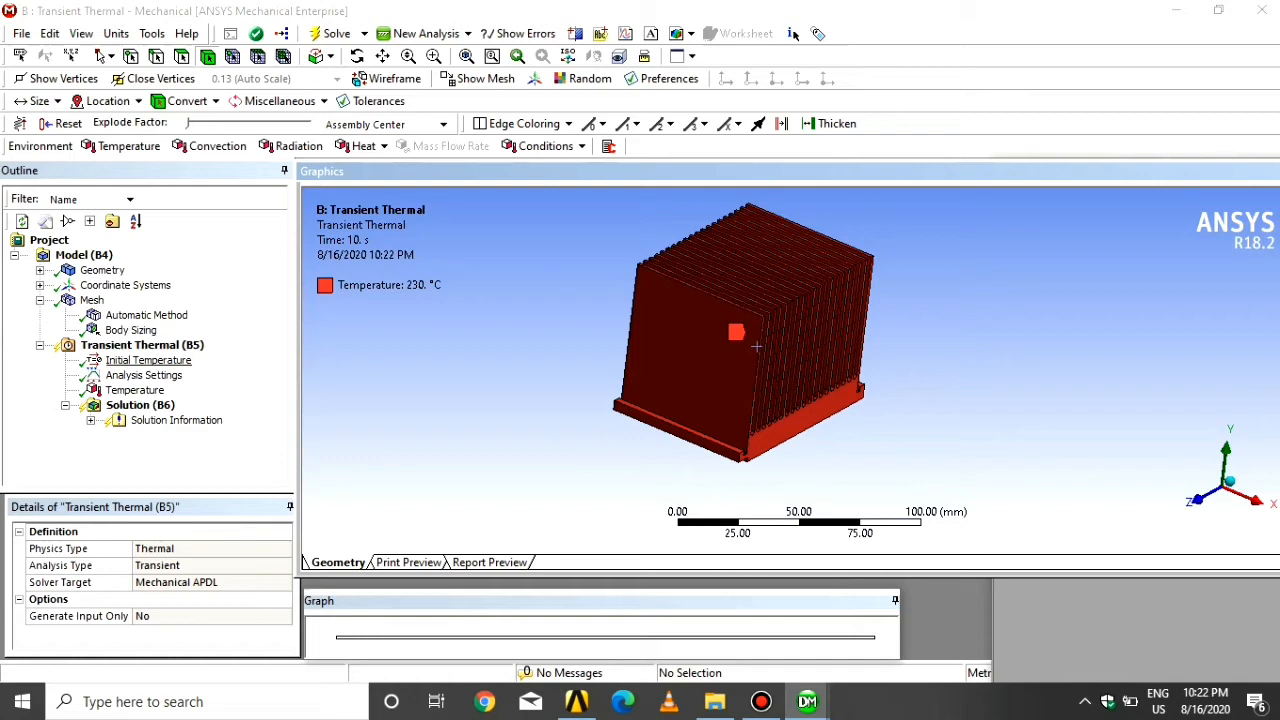
left_click(134, 390)
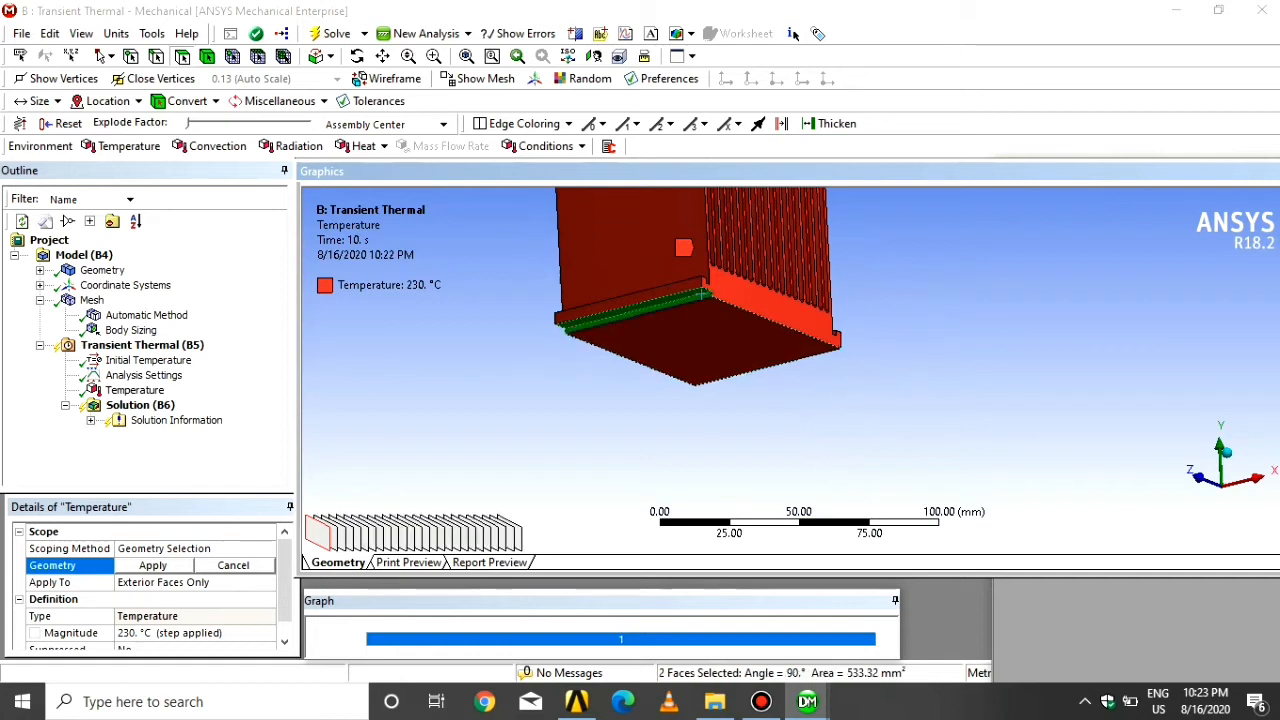
left_click(152, 564)
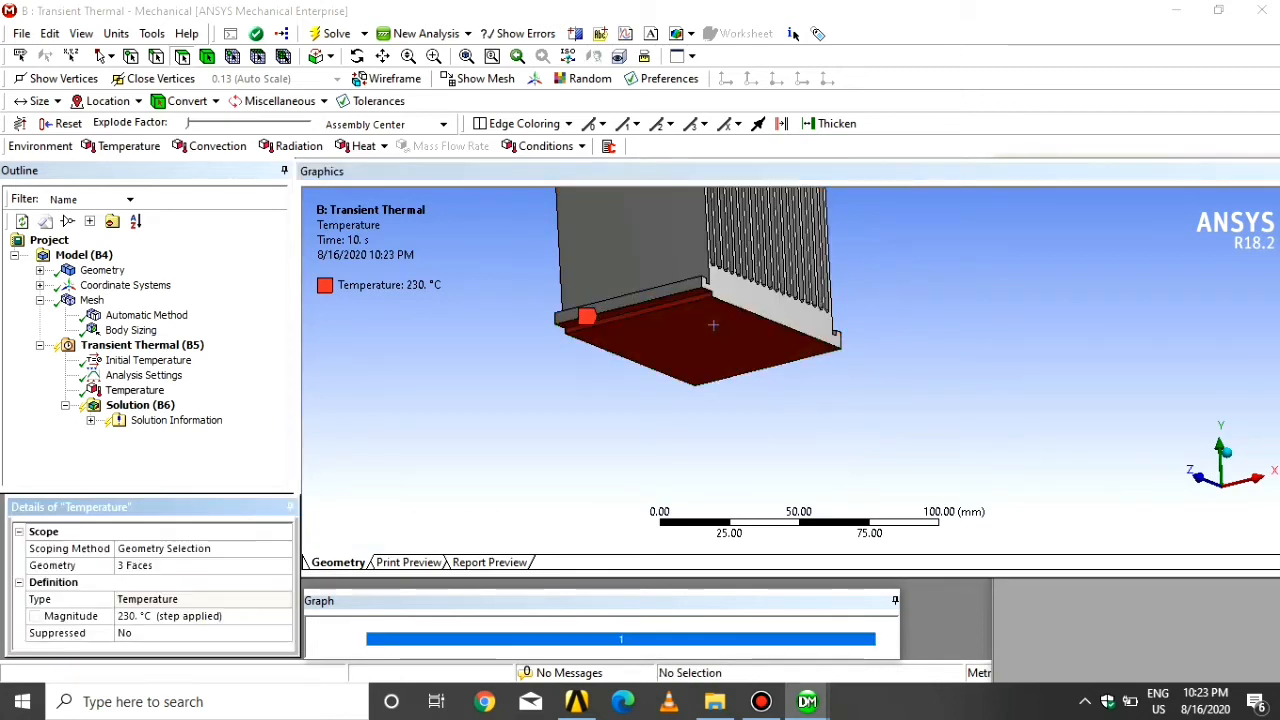
right_click(142, 344)
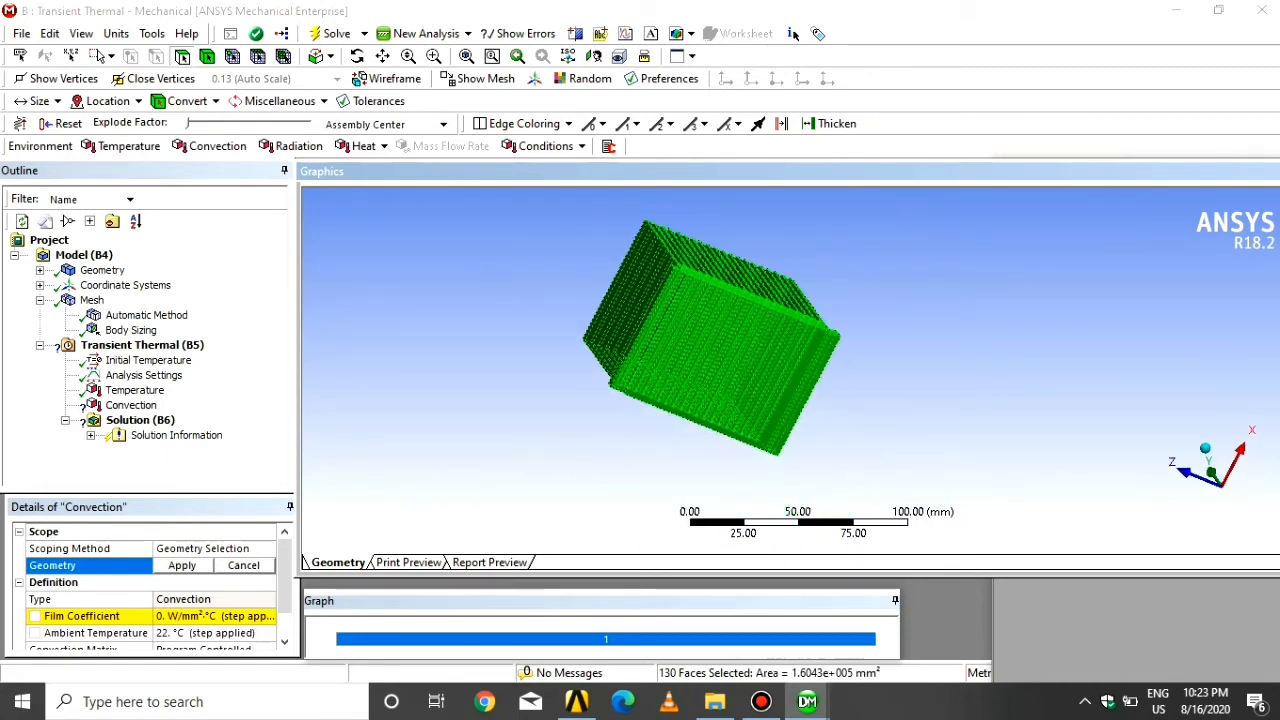
- Scope convection to the 127 fin faces at 22 °C and import a temperature-dependent film coefficient
left_click(116, 56)
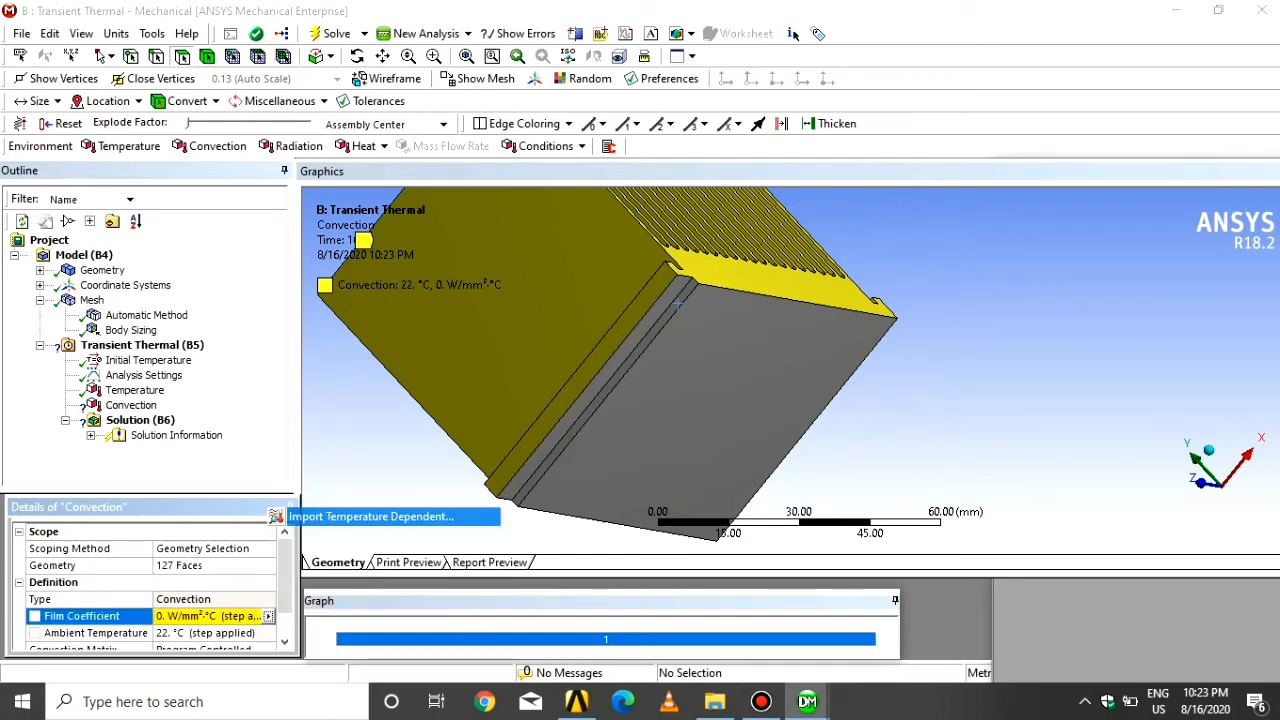
left_click(370, 516)
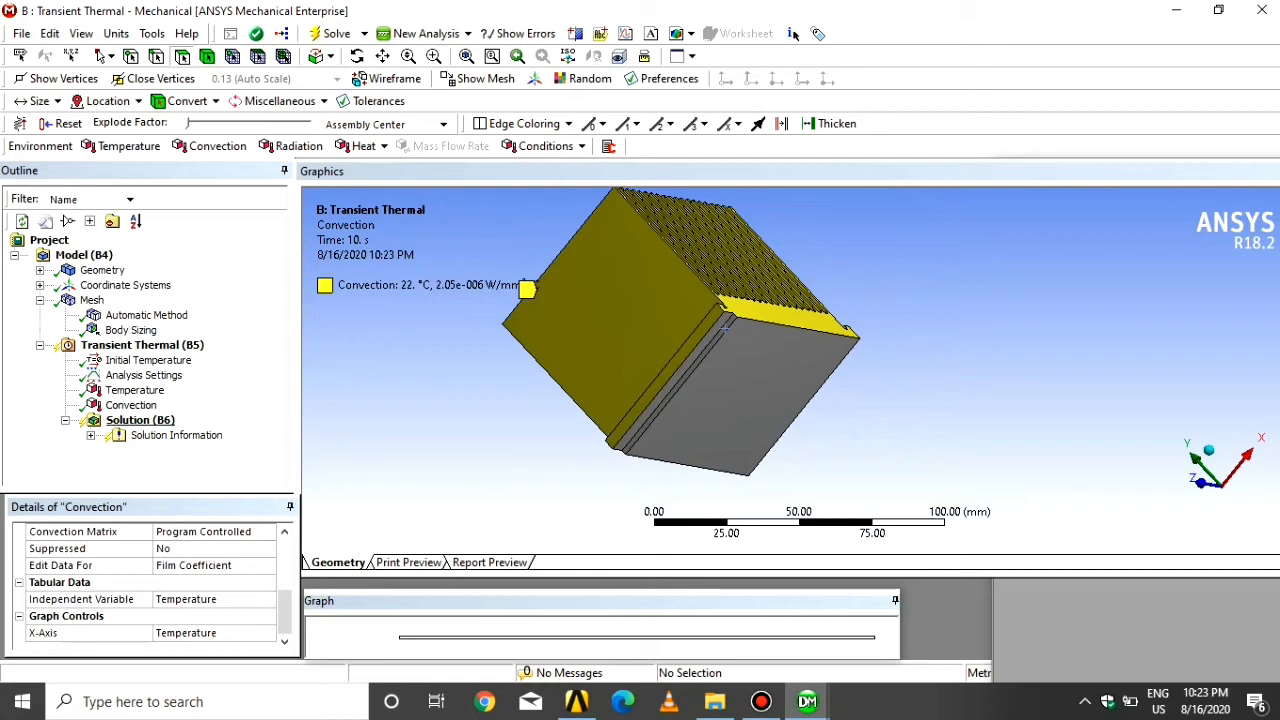
- Insert Temperature and Total Heat Flux results under Solution, then select Analysis Settings
right_click(140, 420)
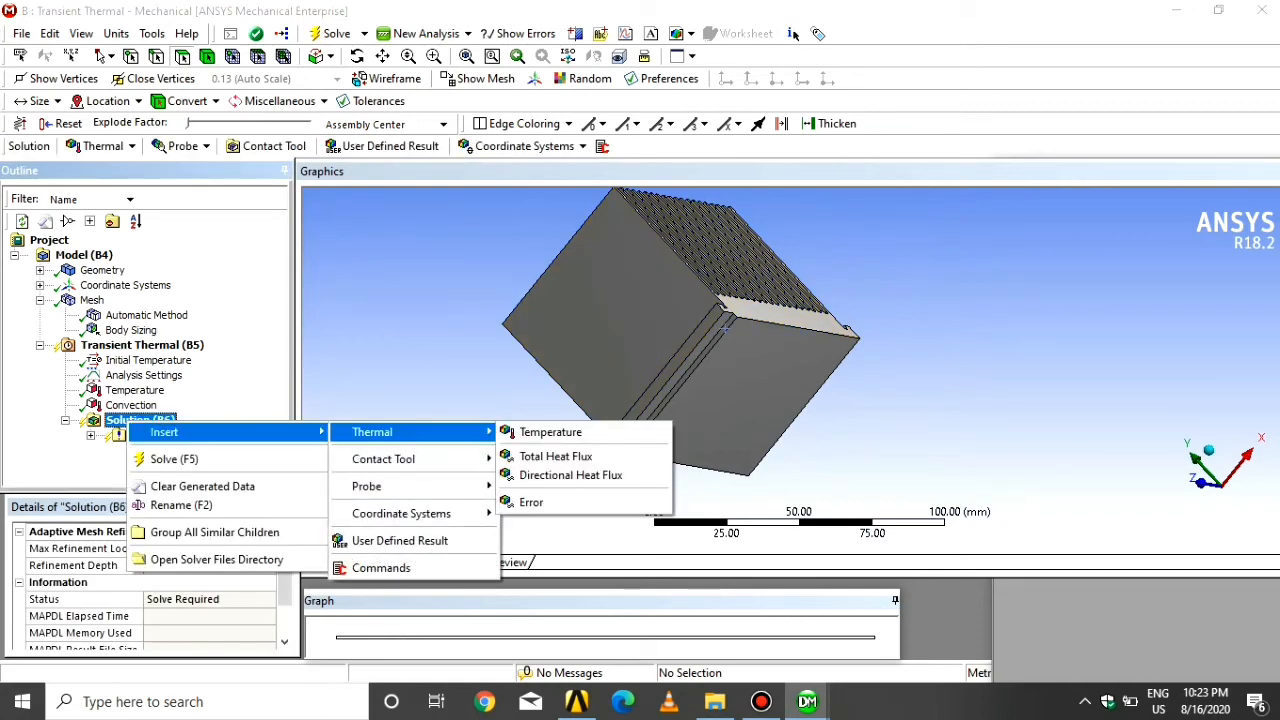
left_click(550, 432)
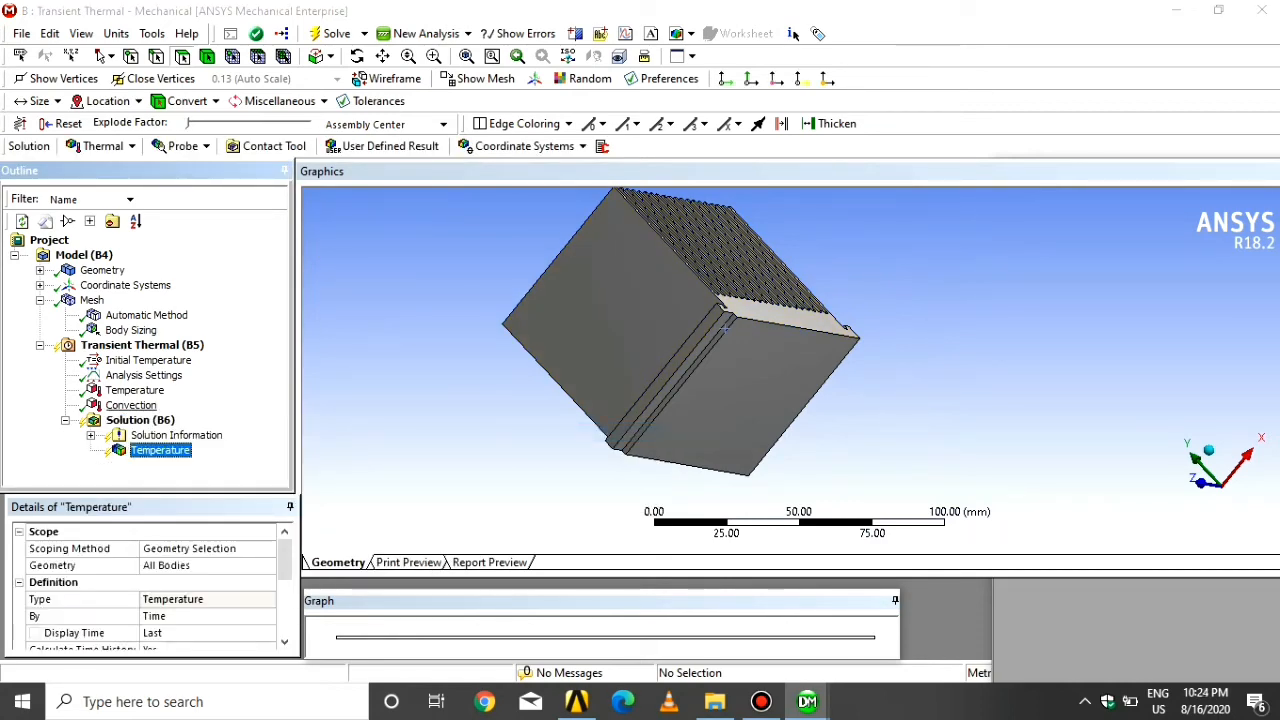
right_click(140, 420)
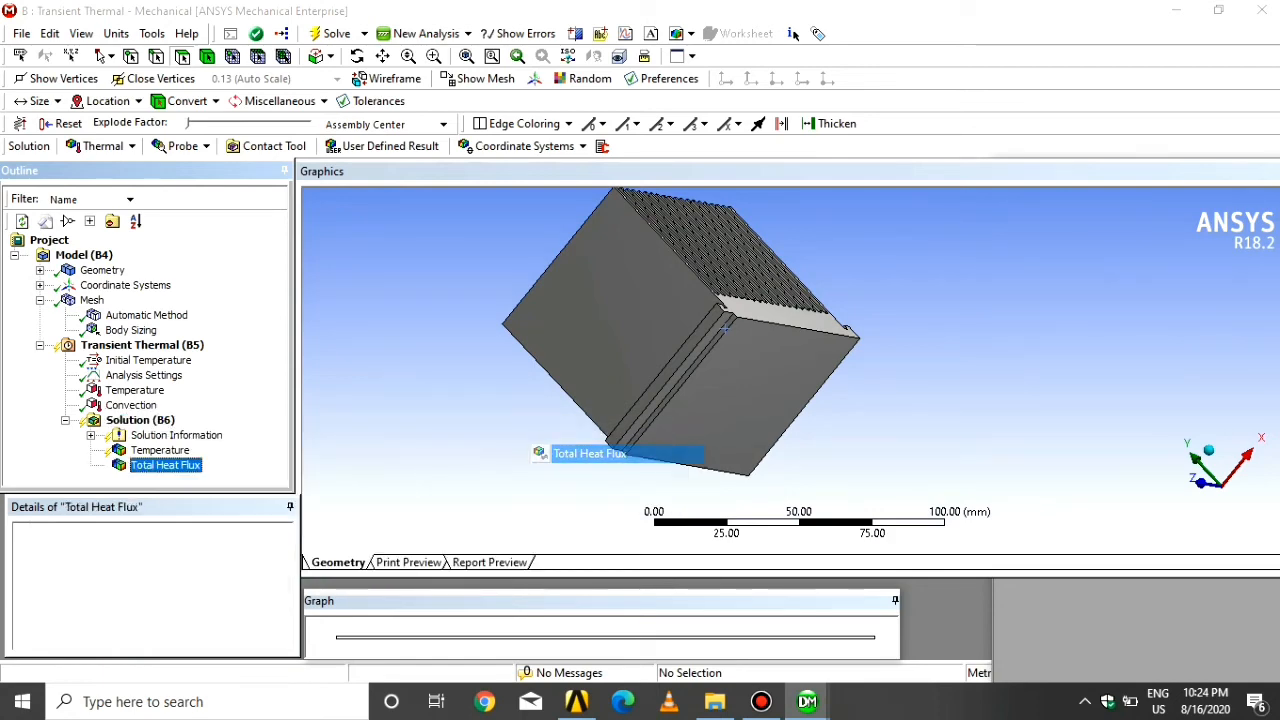
left_click(144, 376)
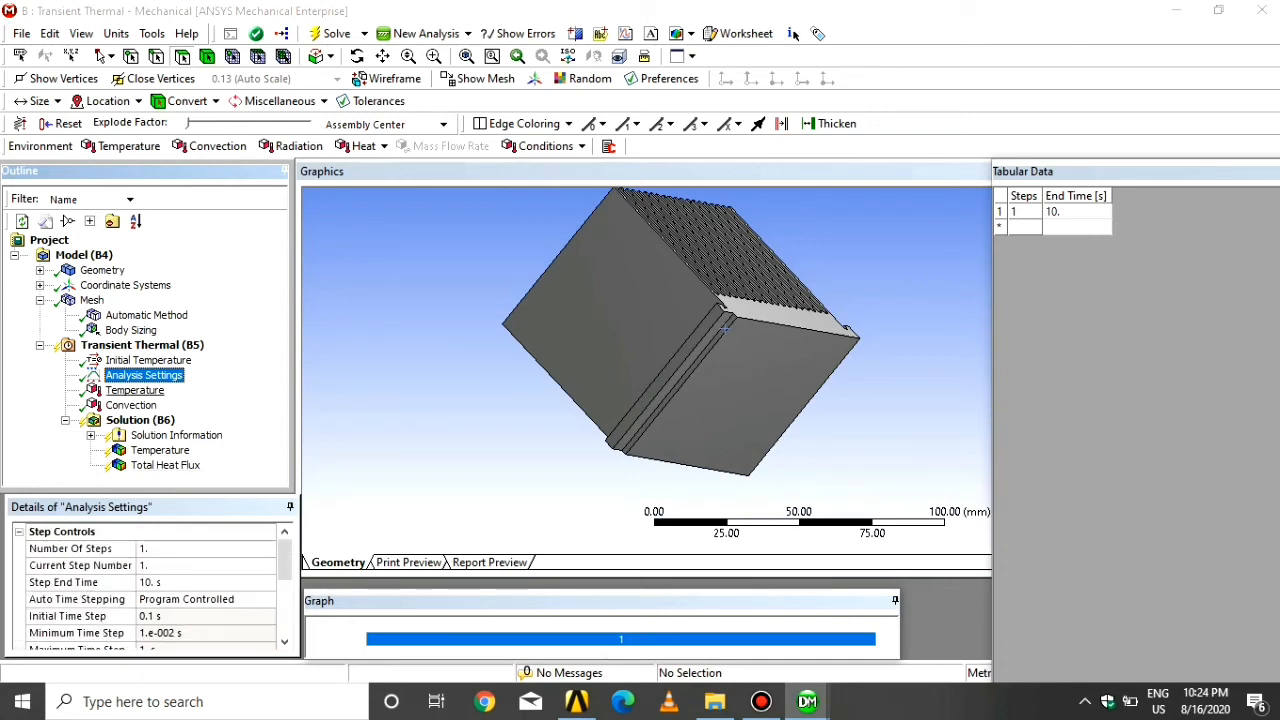
- Make the base temperature ramp from 22 °C at 0 s to 230 °C at 10 s in Tabular Data
left_click(134, 390)
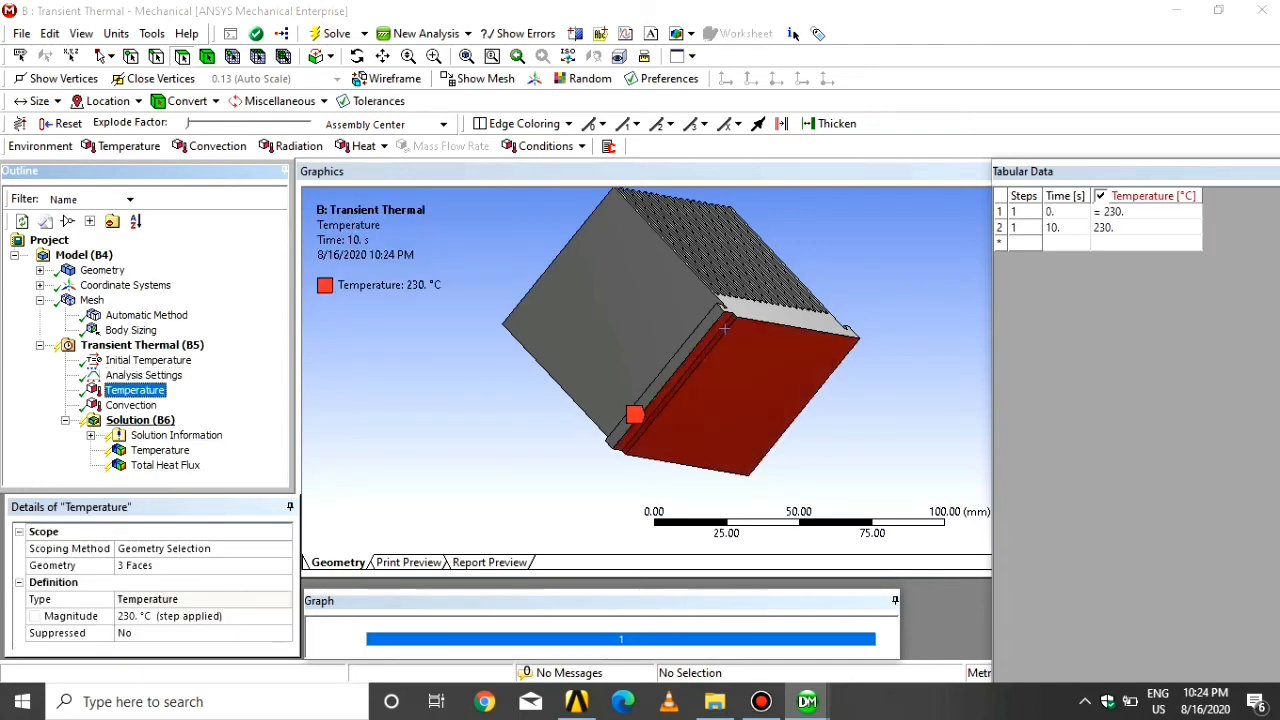
left_click(132, 404)
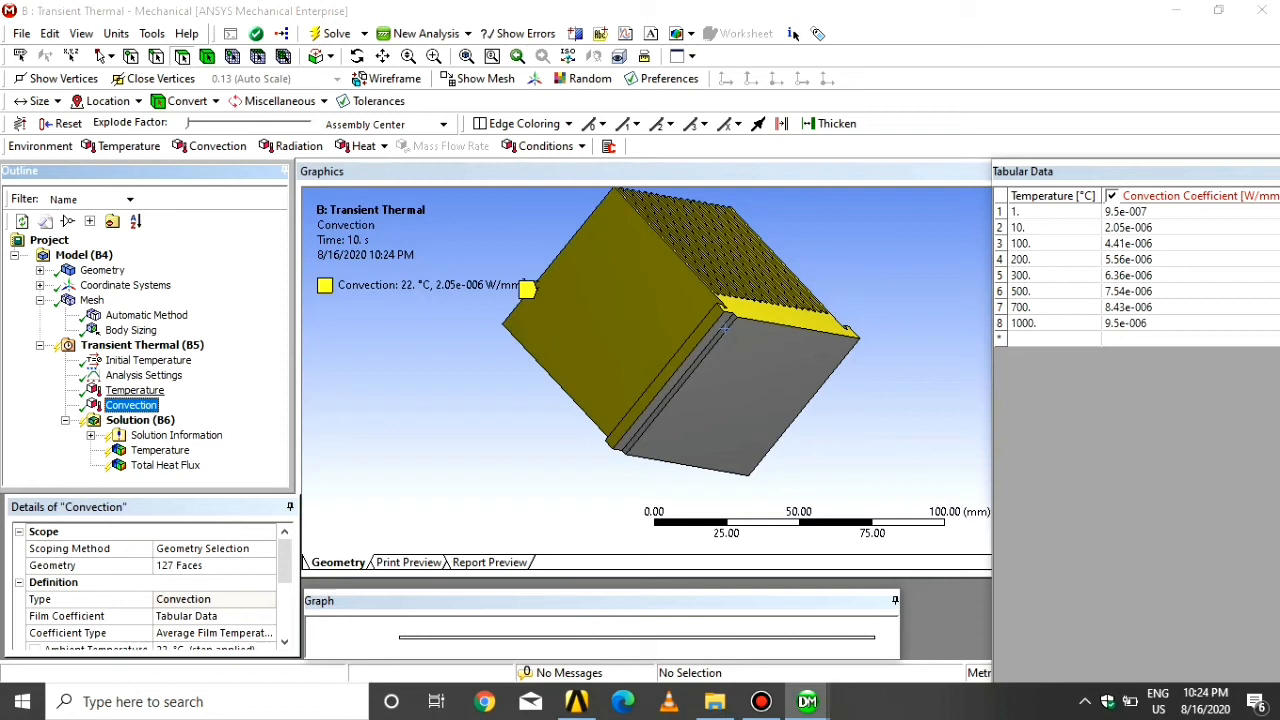
left_click(136, 390)
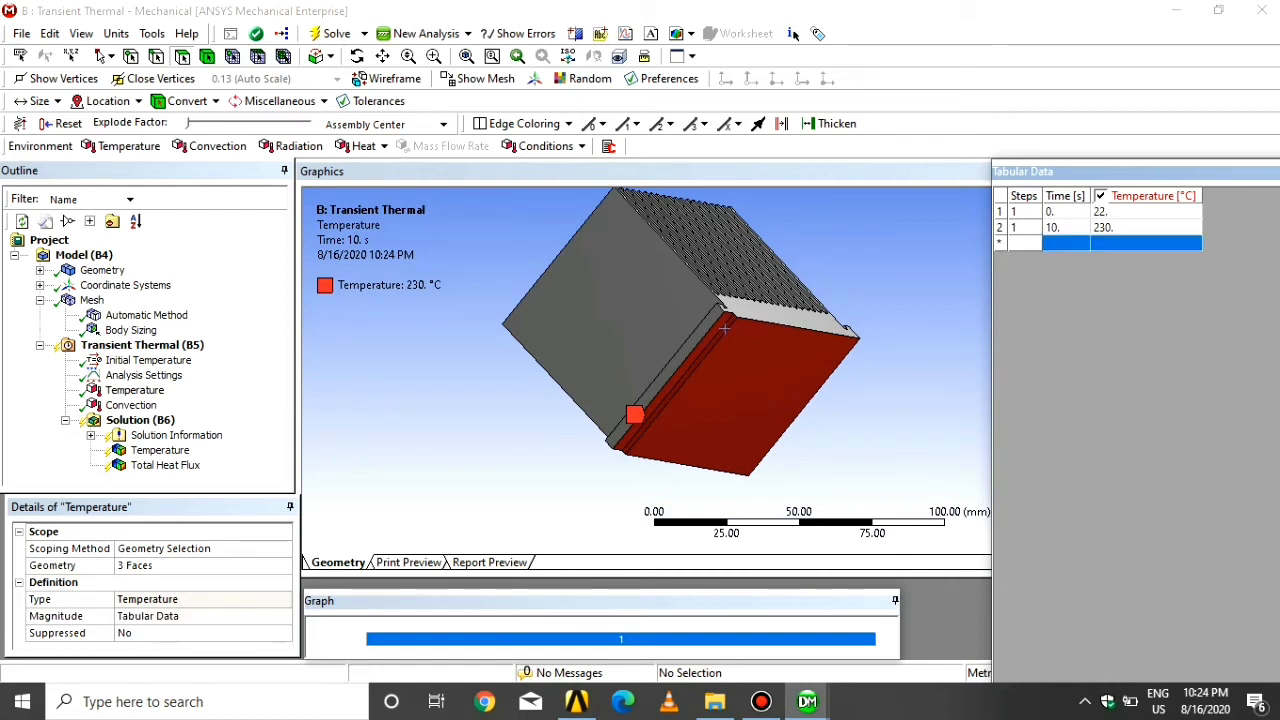
left_click(148, 360)
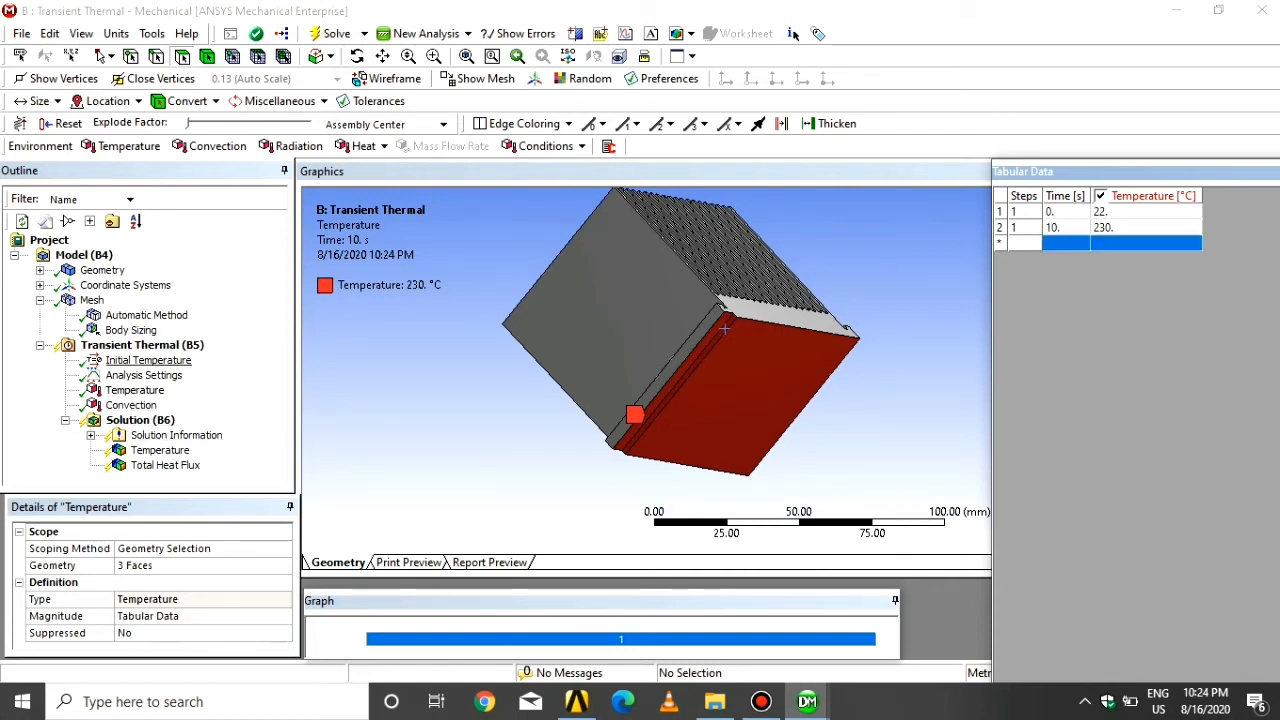
- Confirm the 22 °C initial temperature and convection load, then start the transient solve
left_click(144, 376)
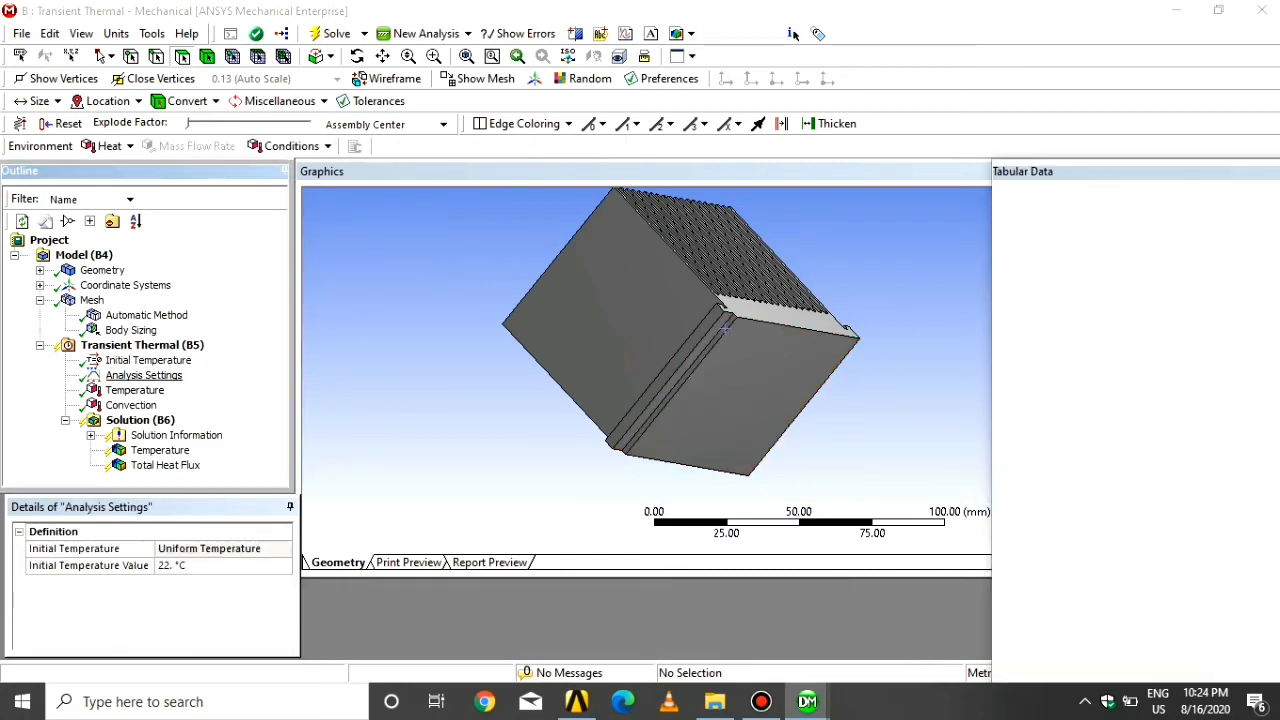
left_click(132, 404)
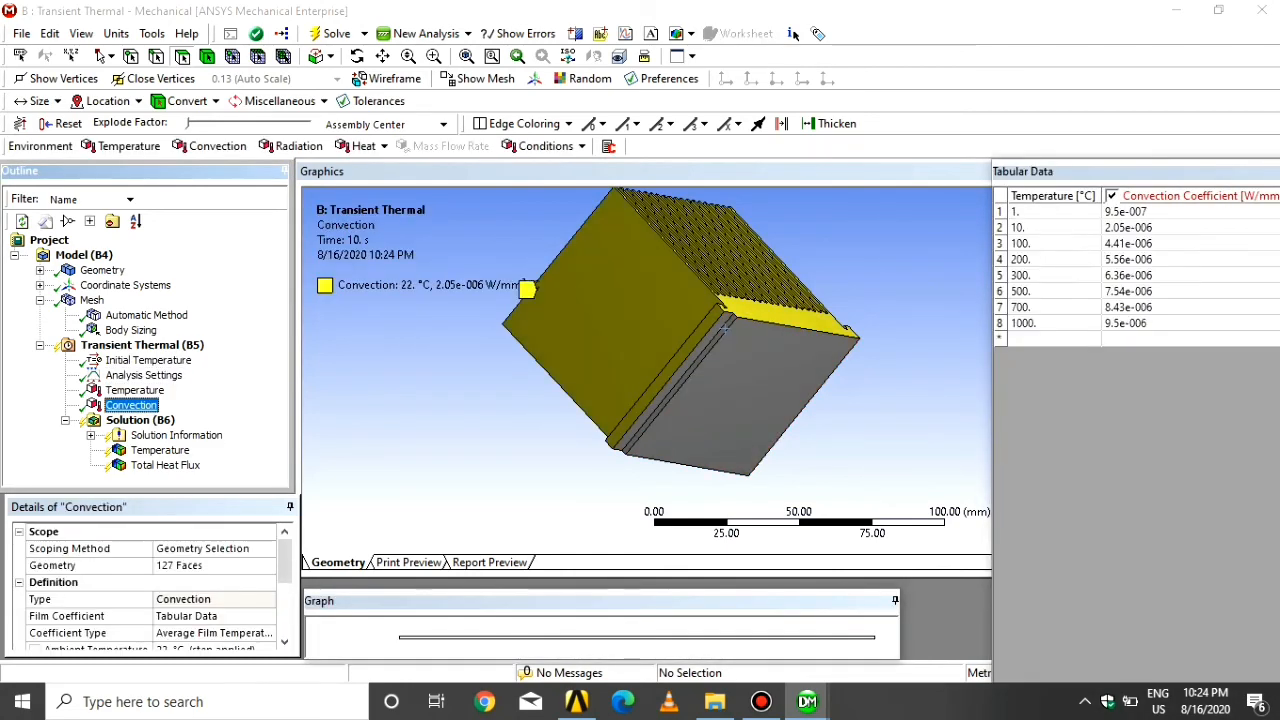
left_click(134, 390)
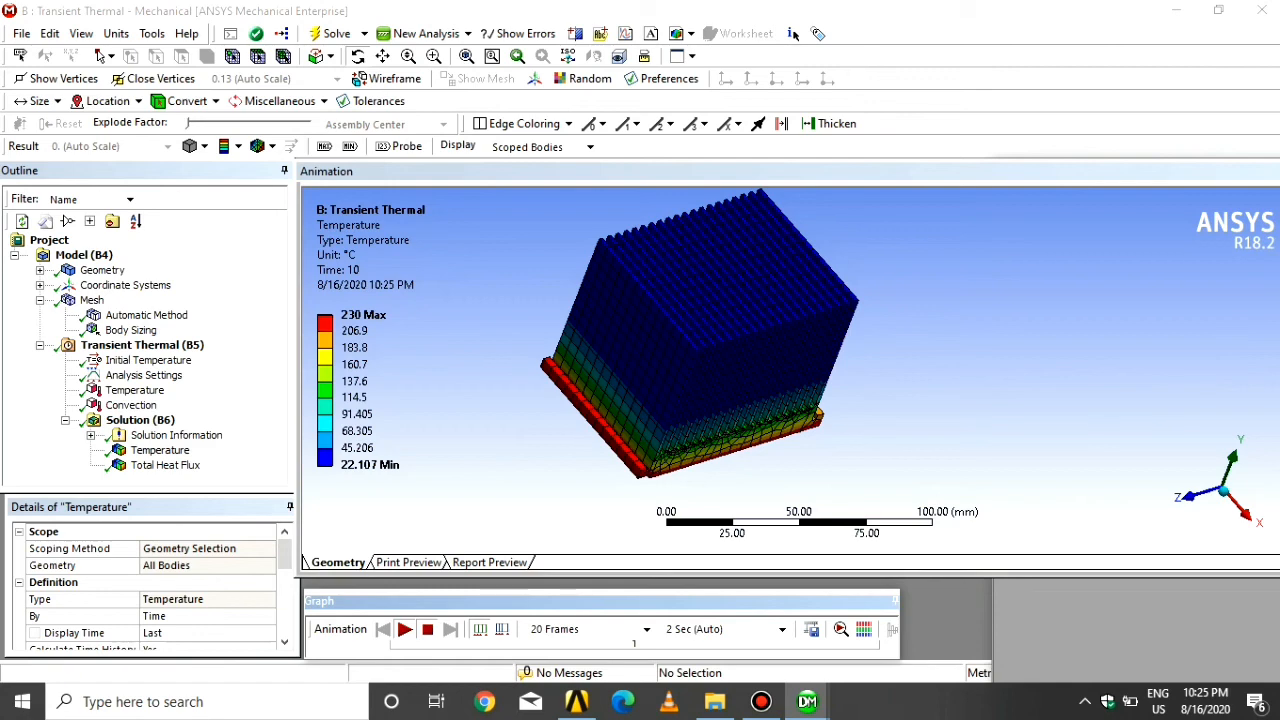
- Animate the solved temperature contours (about 22–230 °C) and switch to the Total Heat Flux result
left_click(404, 628)
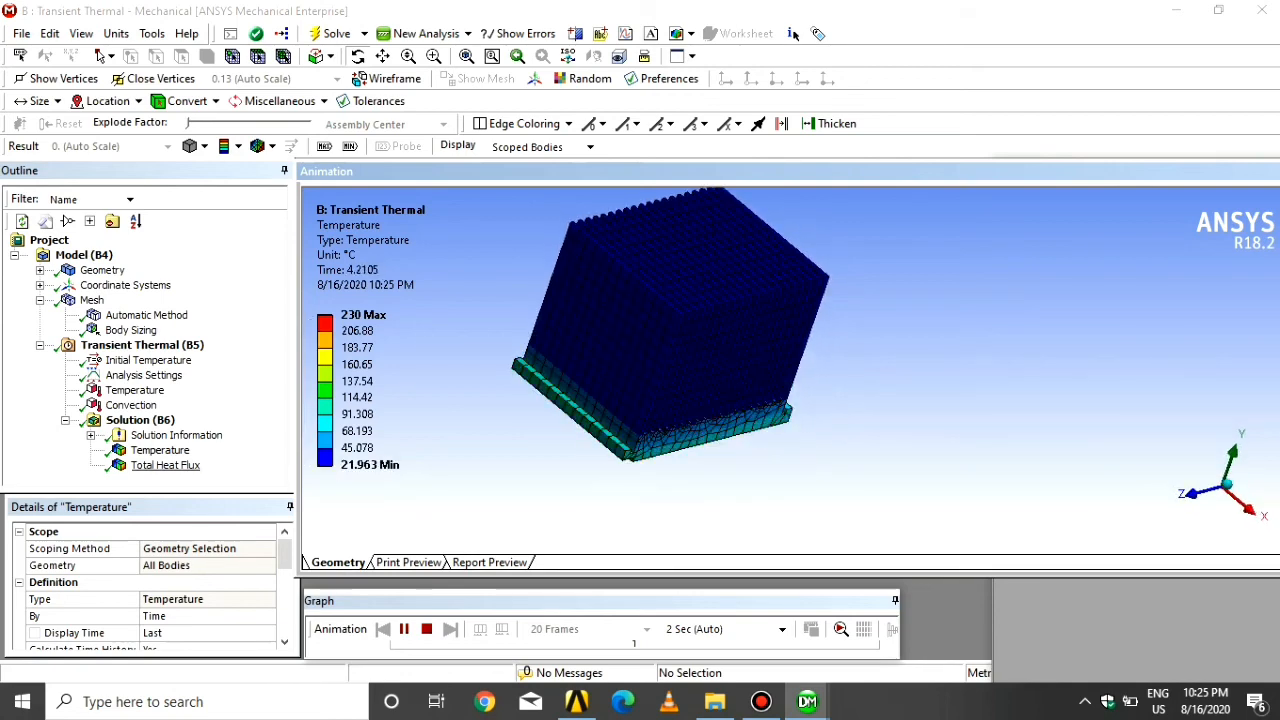
left_click(166, 464)
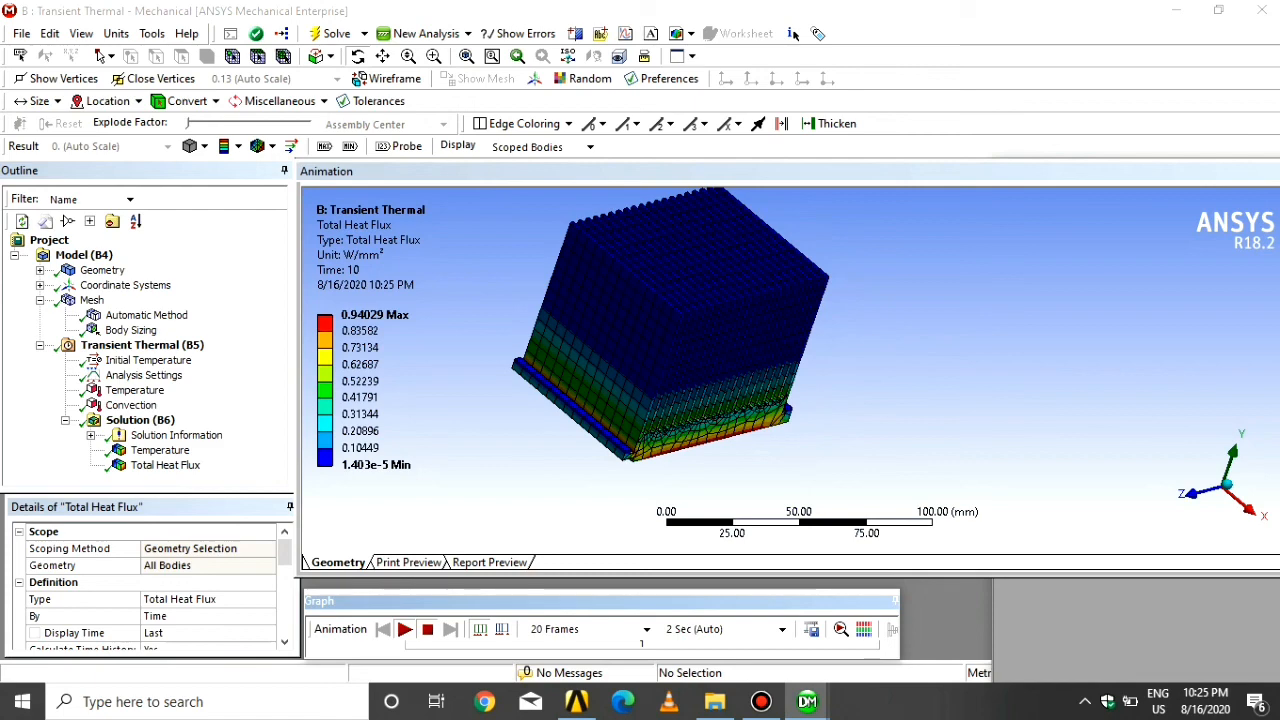
- Animate the total heat flux contours over time, peaking at 0.94029 W/mm²
left_click(404, 628)
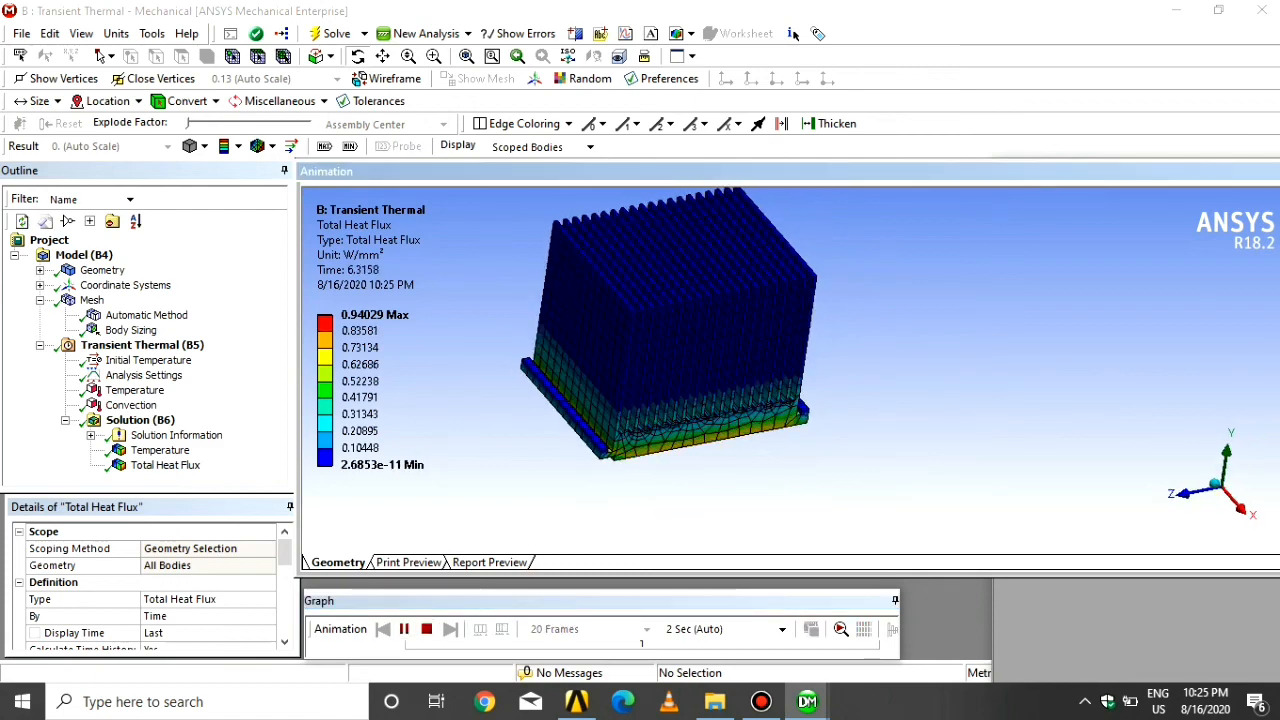